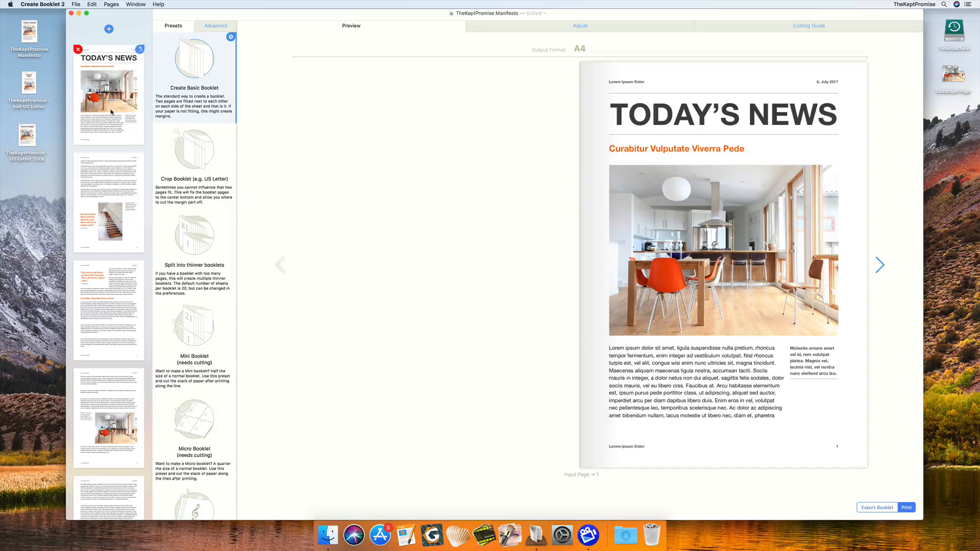
- Add the landscape kitchen photo after the cover and split it across pages 2–3
left_click(109, 306)
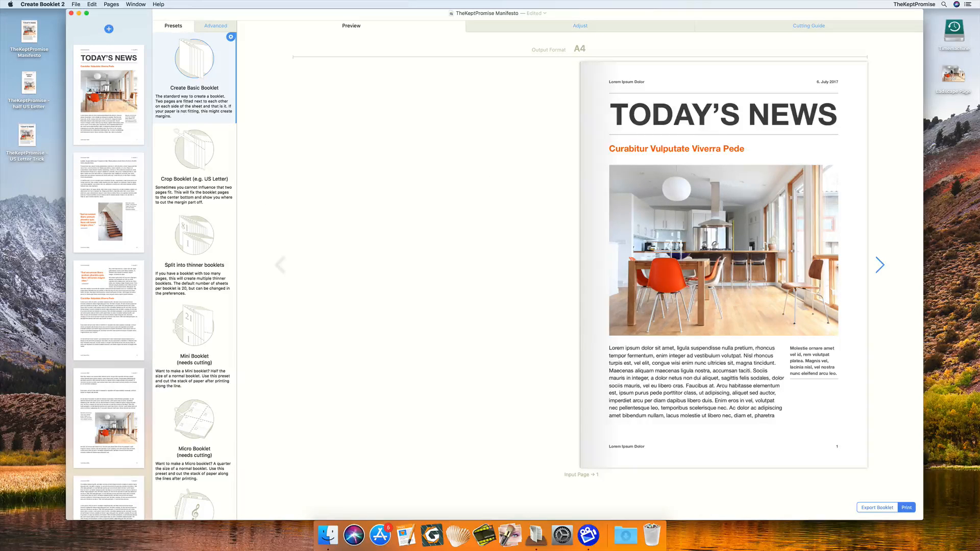
left_click(109, 30)
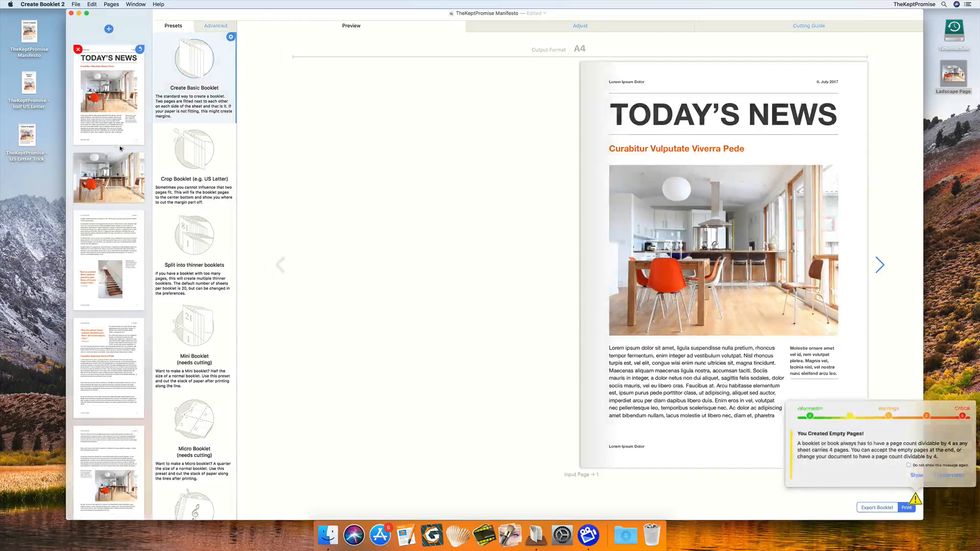
left_click(880, 264)
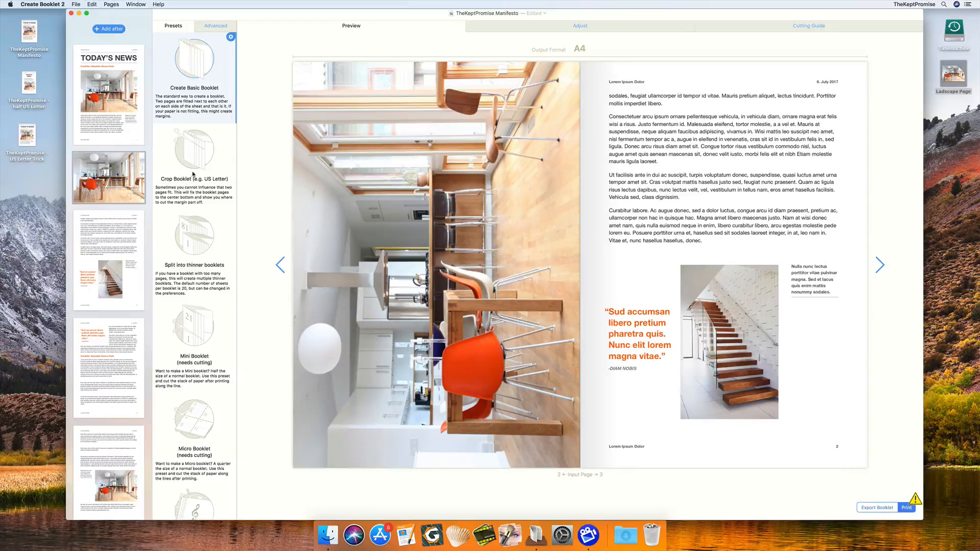
mouse_move(424, 224)
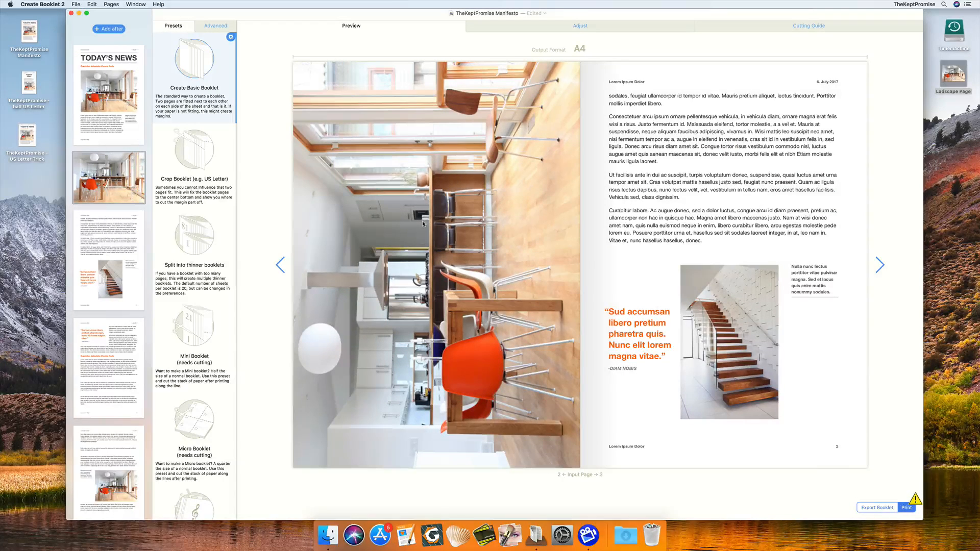
mouse_move(267, 83)
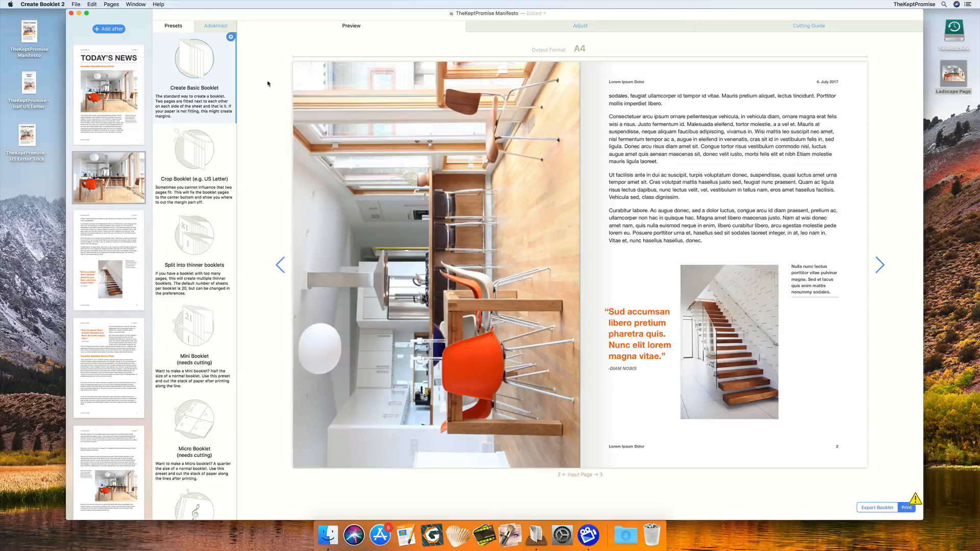
mouse_move(364, 189)
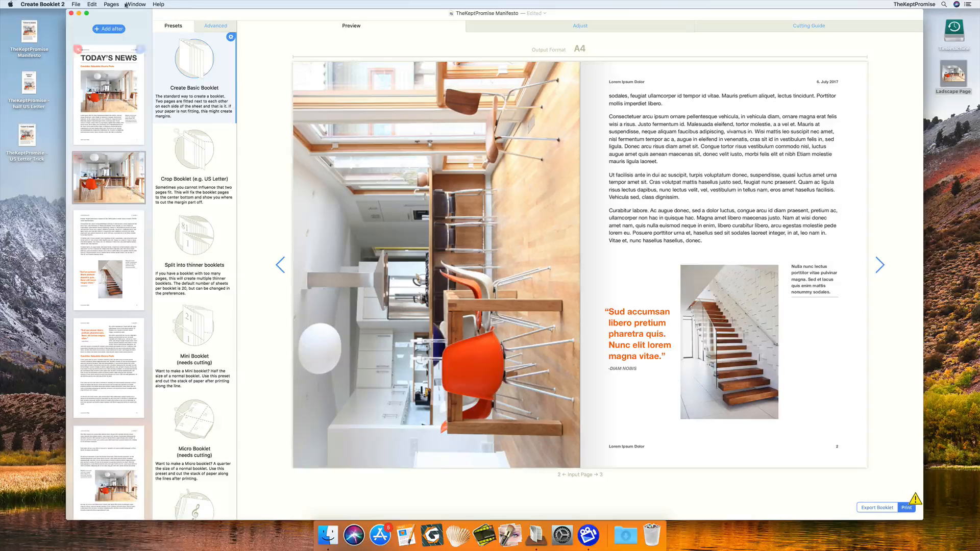
left_click(111, 5)
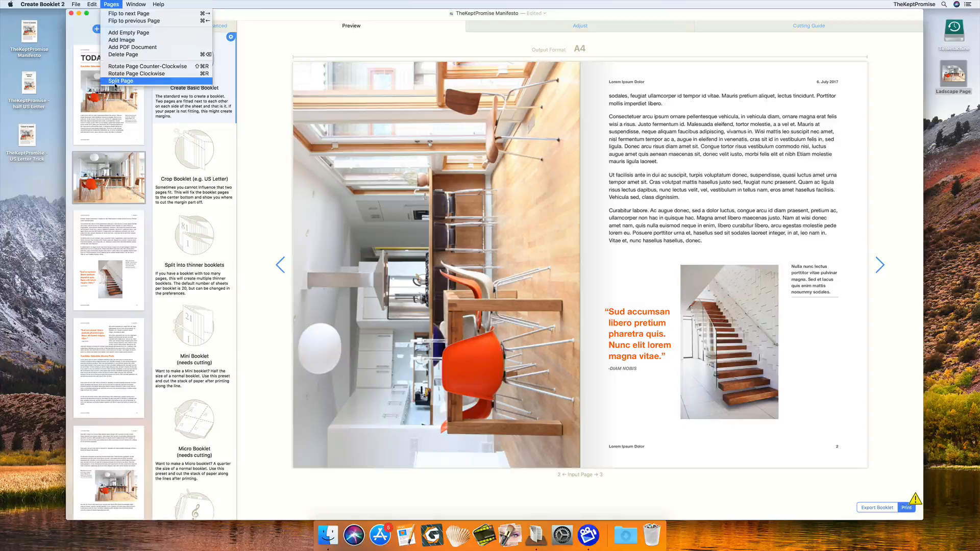
left_click(120, 81)
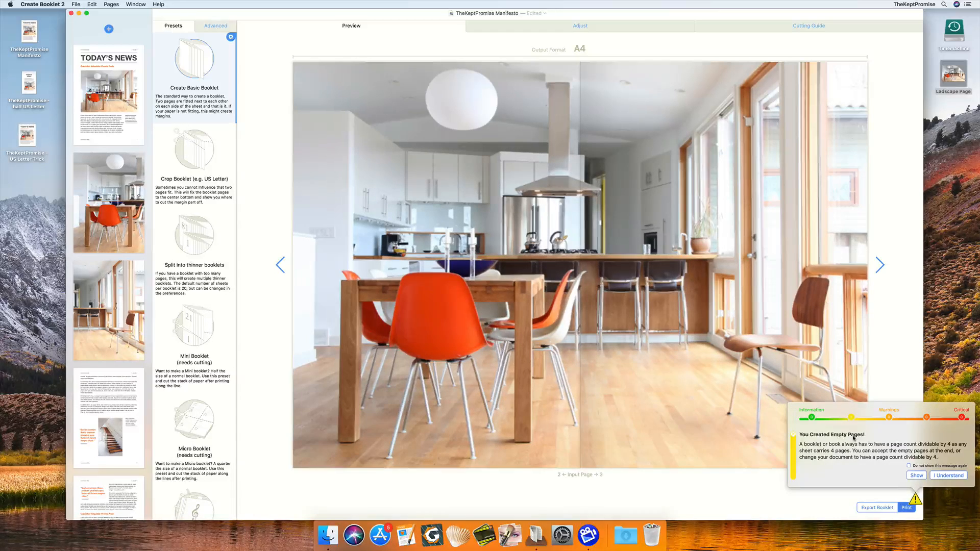
- Dismiss the empty-pages warning and apply Mini Booklet, showing four pages per sheet with a cut line
left_click(947, 476)
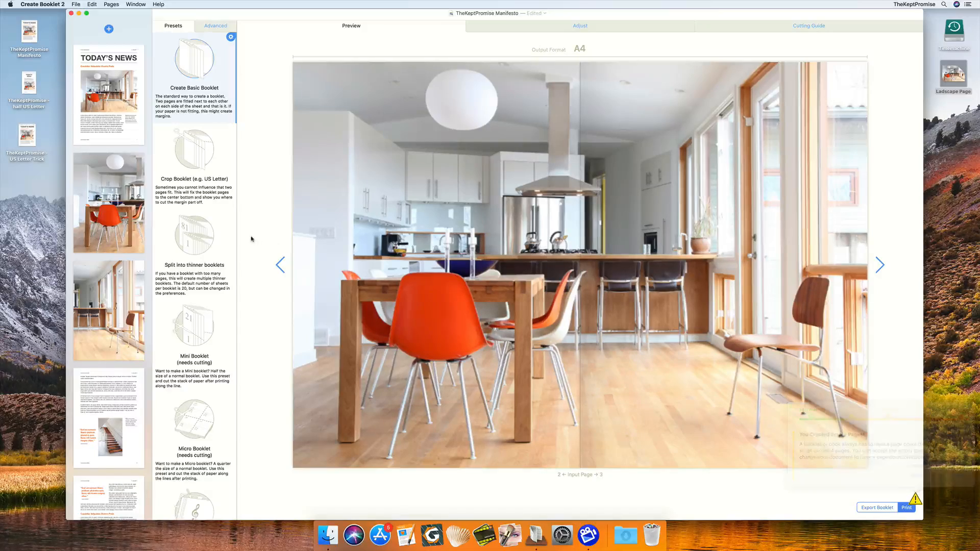
left_click(879, 265)
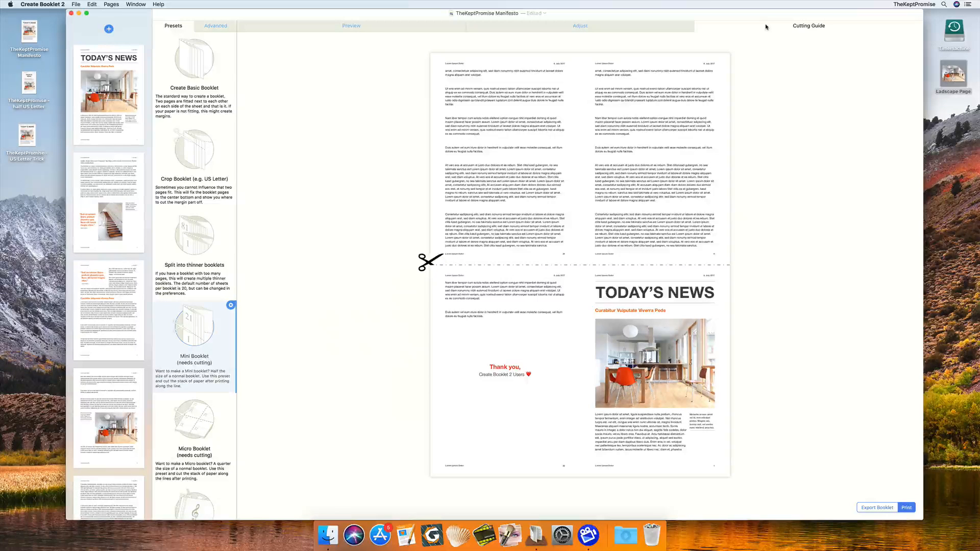
mouse_move(284, 154)
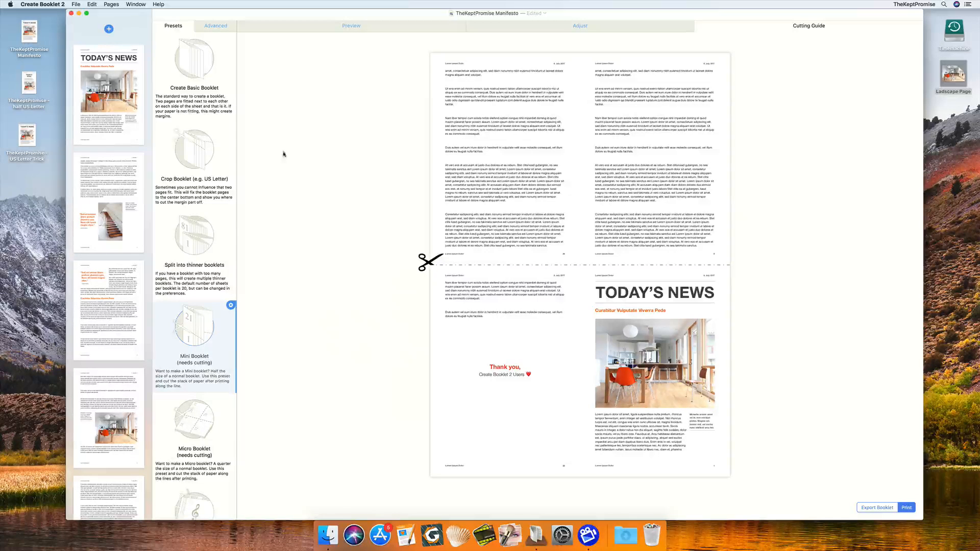
- Apply the Real – yet simplified – Book (needs glue) preset, previewing booklet 1 of 8
scroll("down", 3)
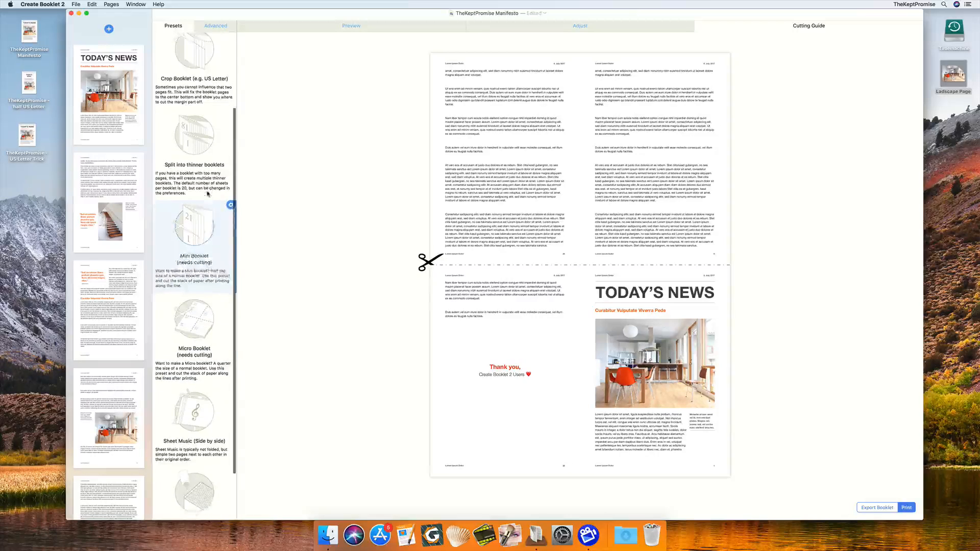
scroll("down", 3)
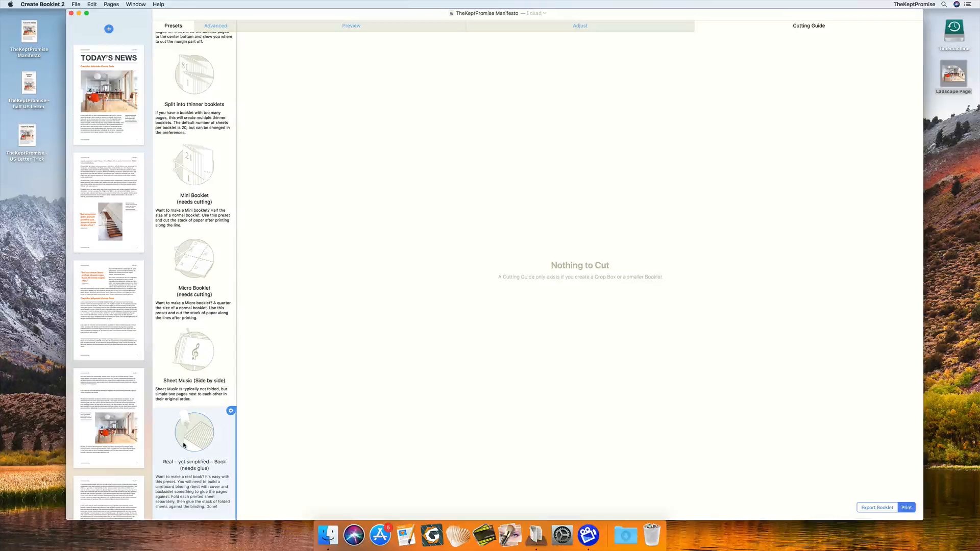
left_click(351, 26)
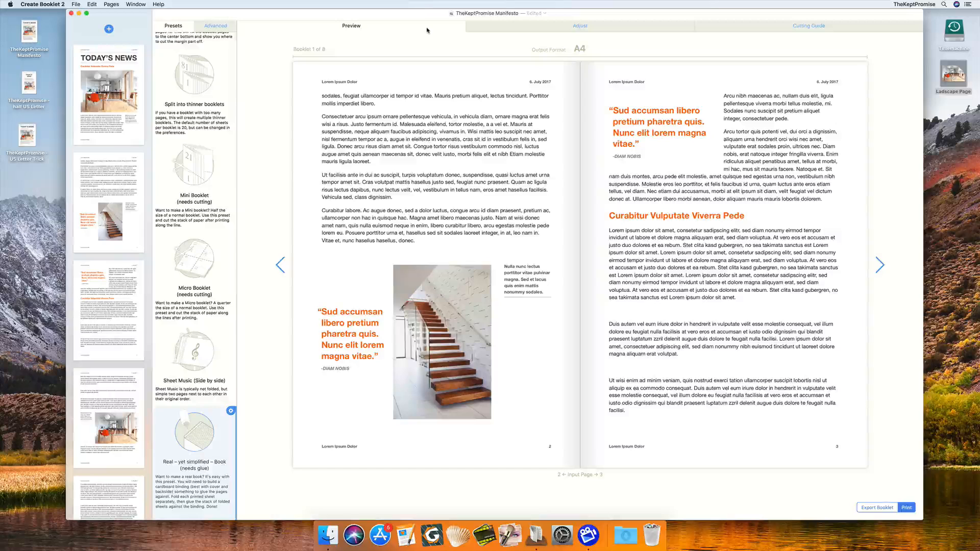
mouse_move(262, 40)
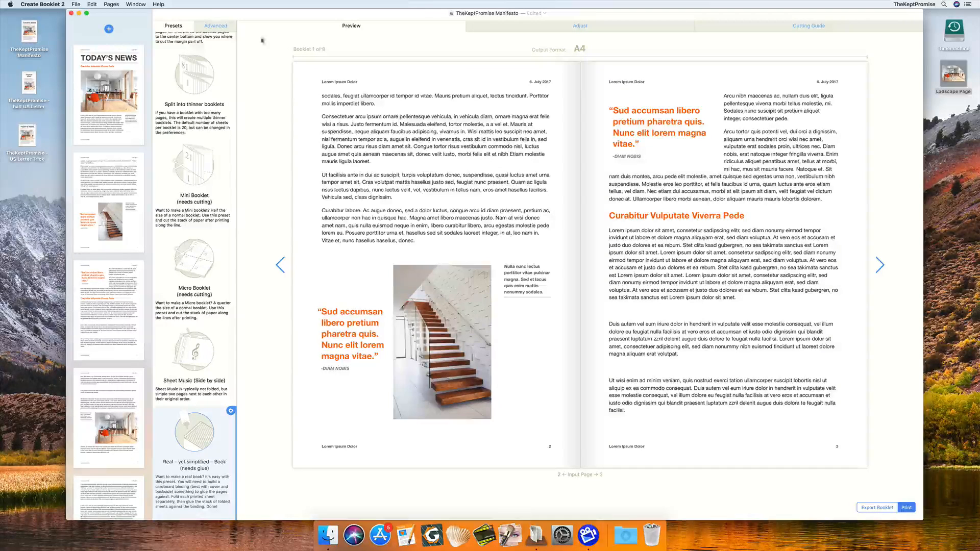
- Show the book preset's advanced settings: A4 output, fit-to-page layout and booklet splitting
left_click(215, 26)
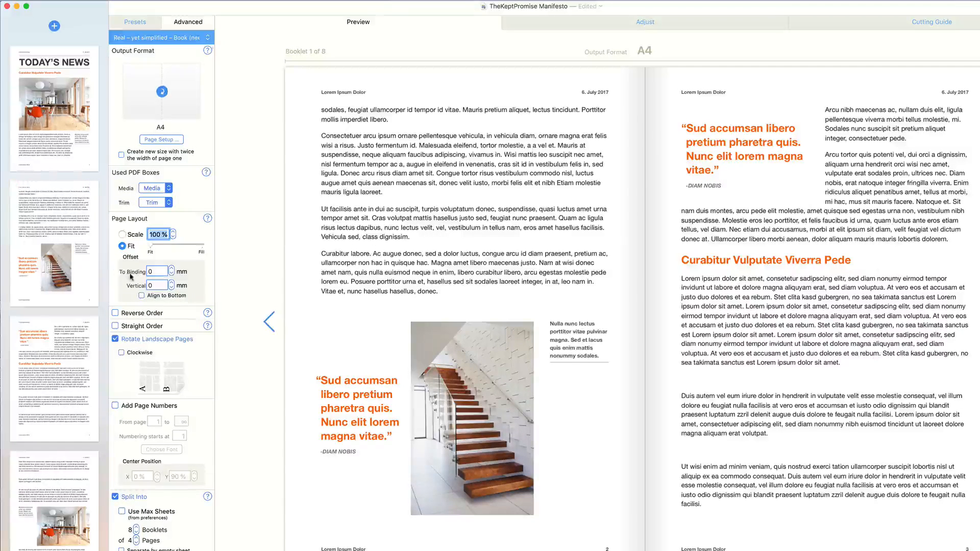
scroll("down", 3)
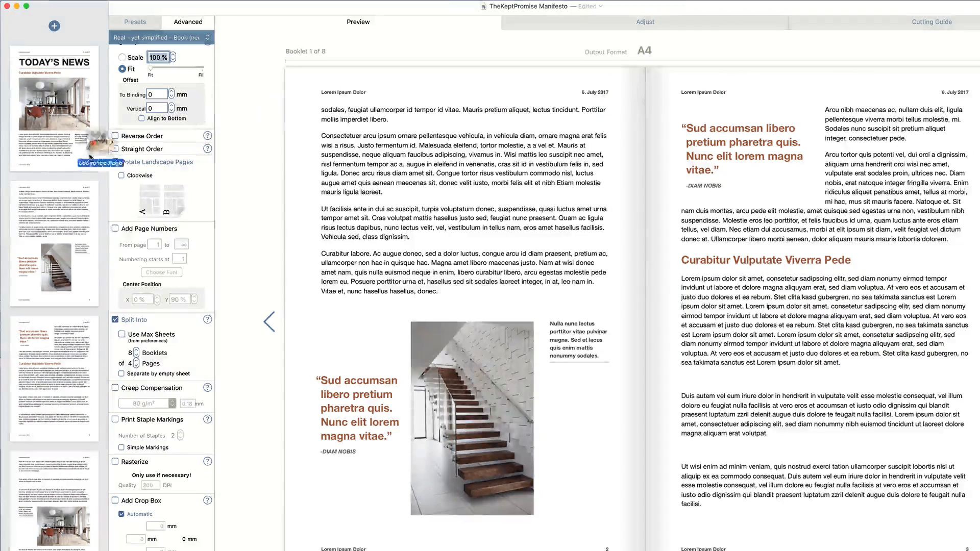
- Toggle landscape page rotation off and back on, then open the Creep Compensation help
left_click(115, 162)
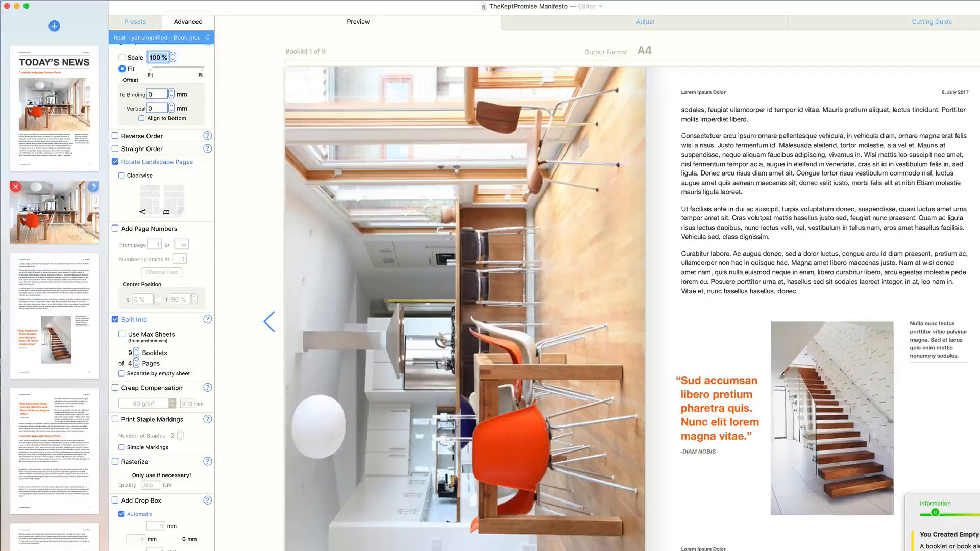
left_click(114, 162)
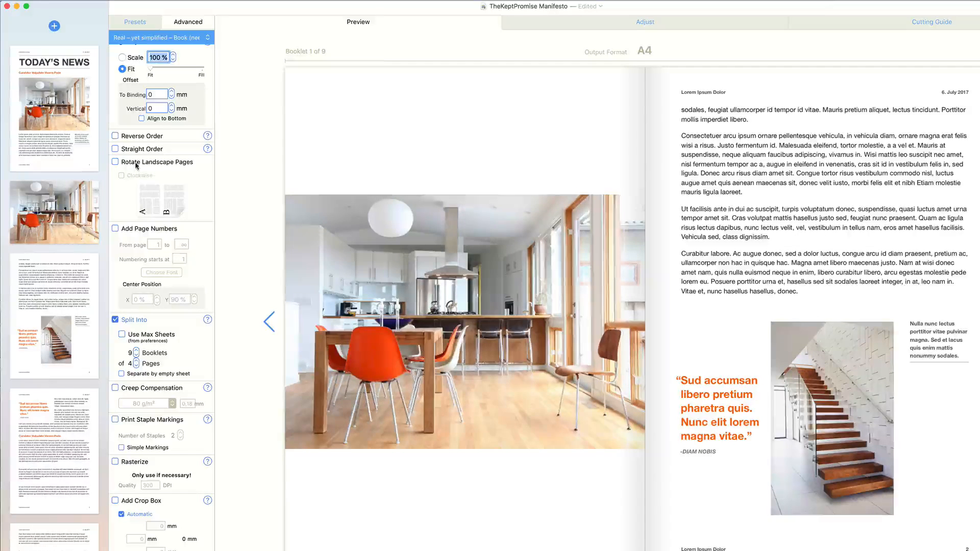
left_click(114, 161)
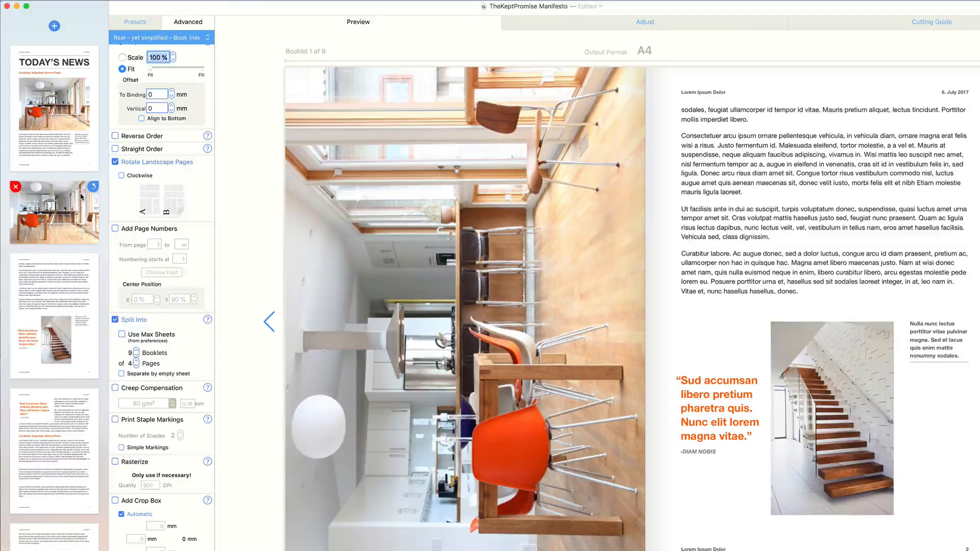
left_click(136, 350)
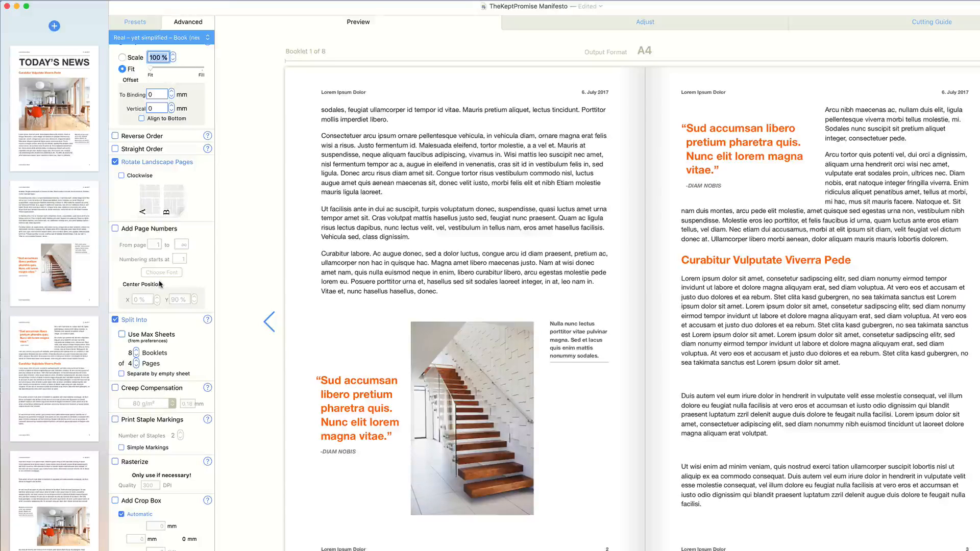
left_click(114, 228)
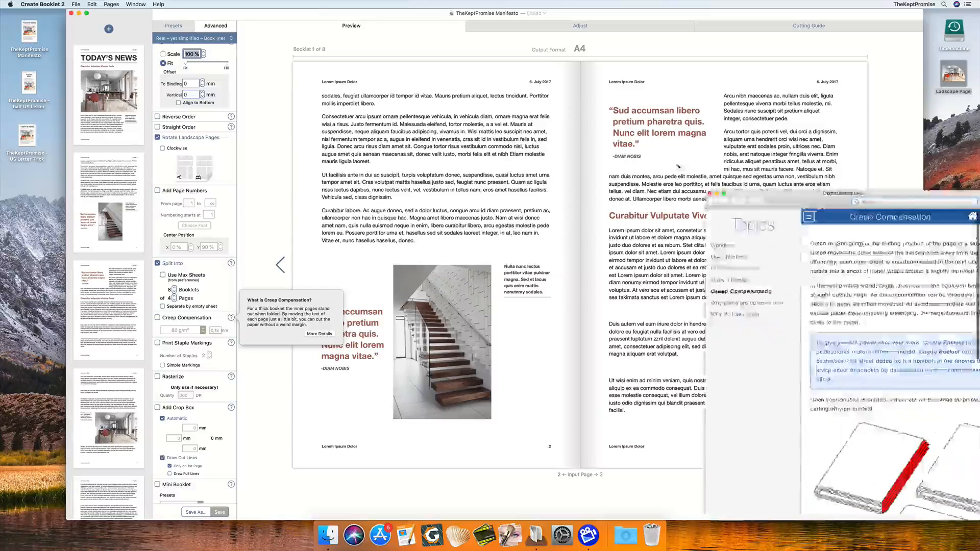
- Read through the Creep Compensation help article and close the help window
left_click(320, 333)
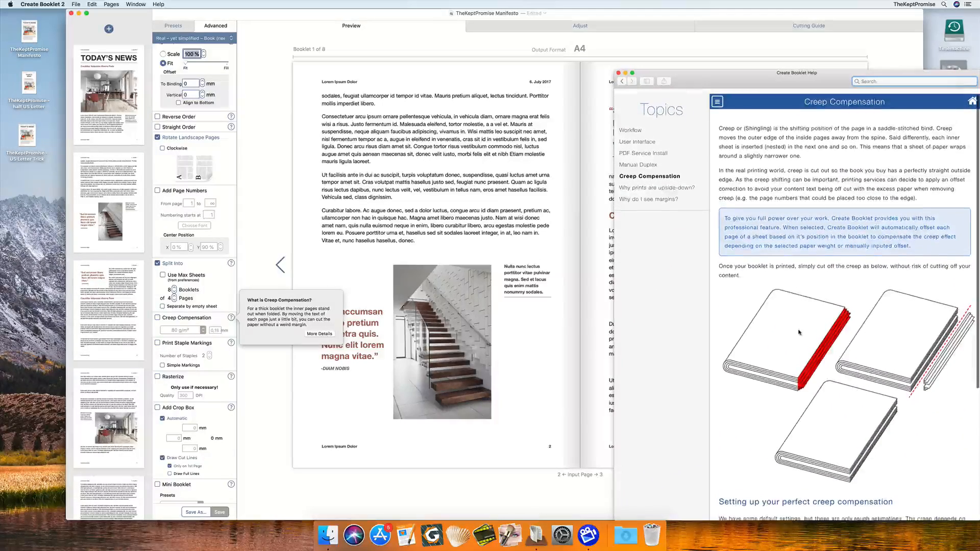
scroll("down", 3)
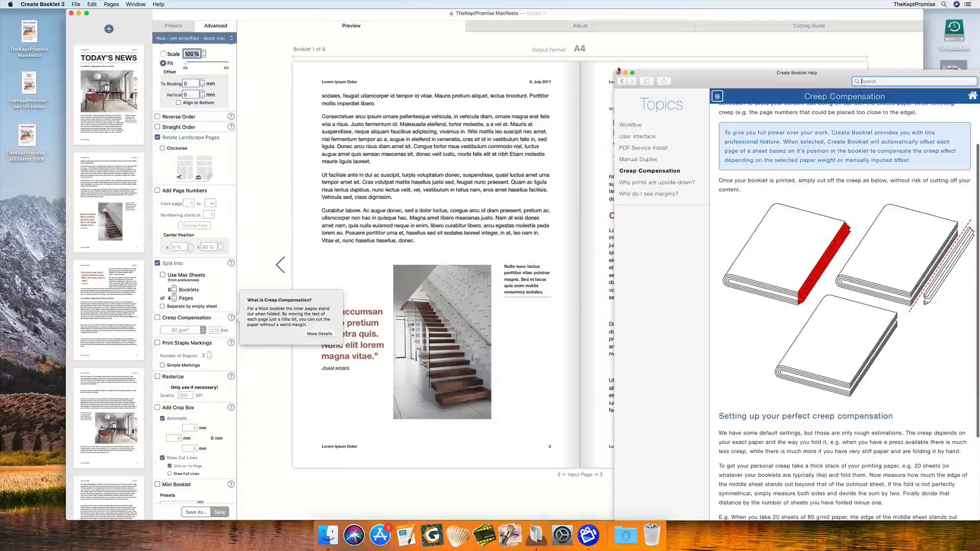
left_click(617, 72)
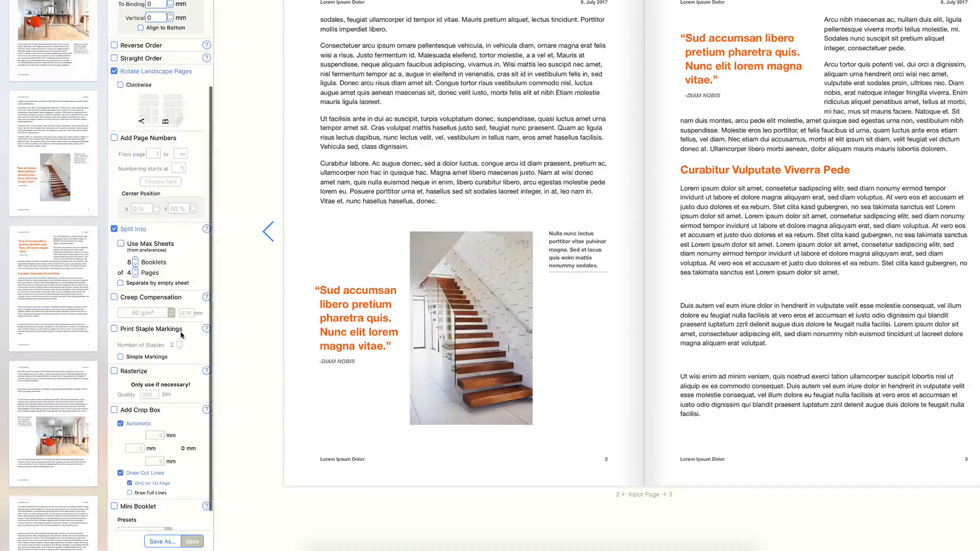
- Enable Mini Booklet imposition and bring up its auto-portrait preset editor
scroll("down", 3)
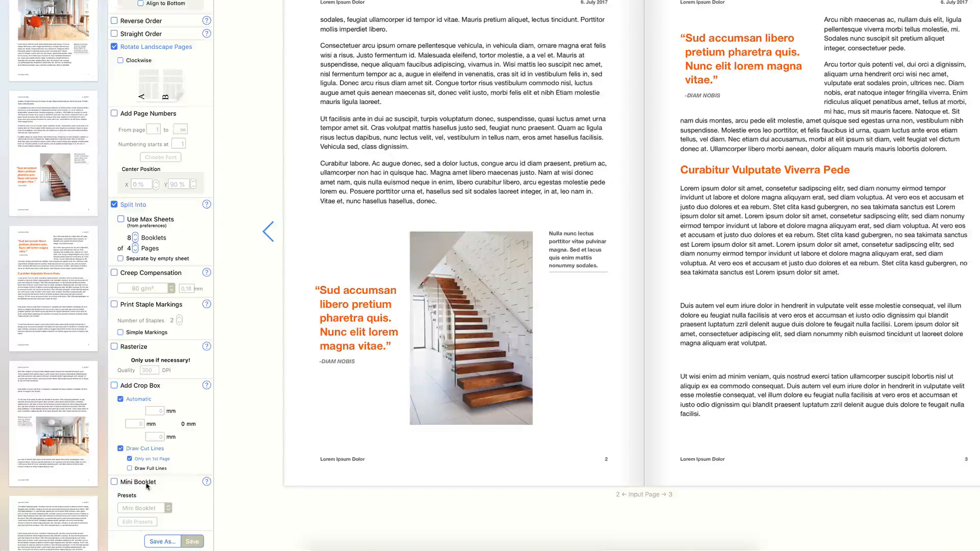
left_click(114, 482)
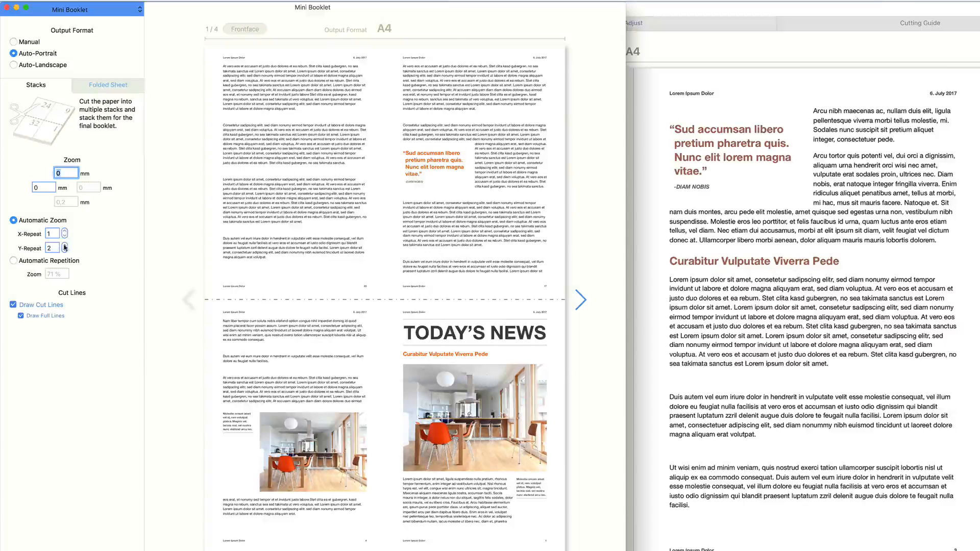
- Try auto-landscape and X-repeats, then set auto-portrait with 2 across and 4 down
left_click(13, 65)
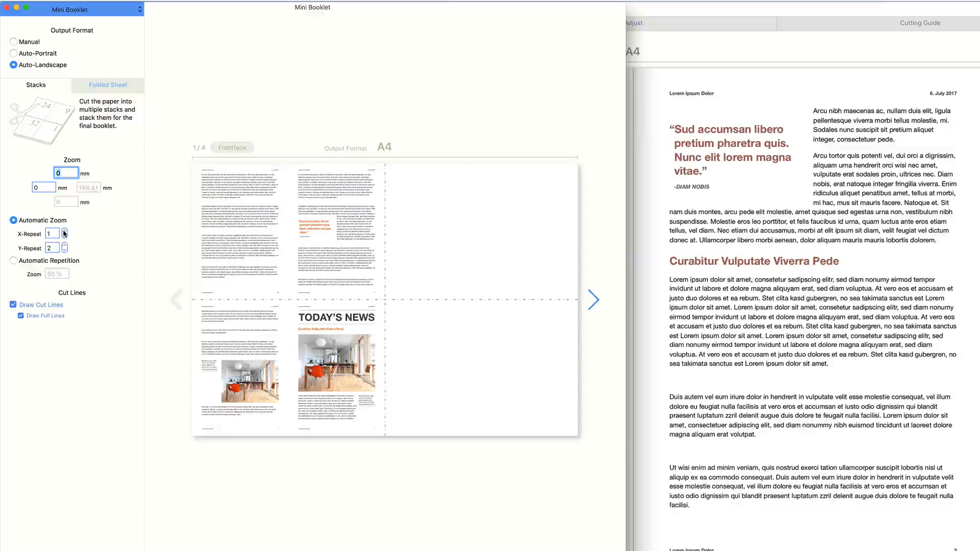
left_click(64, 232)
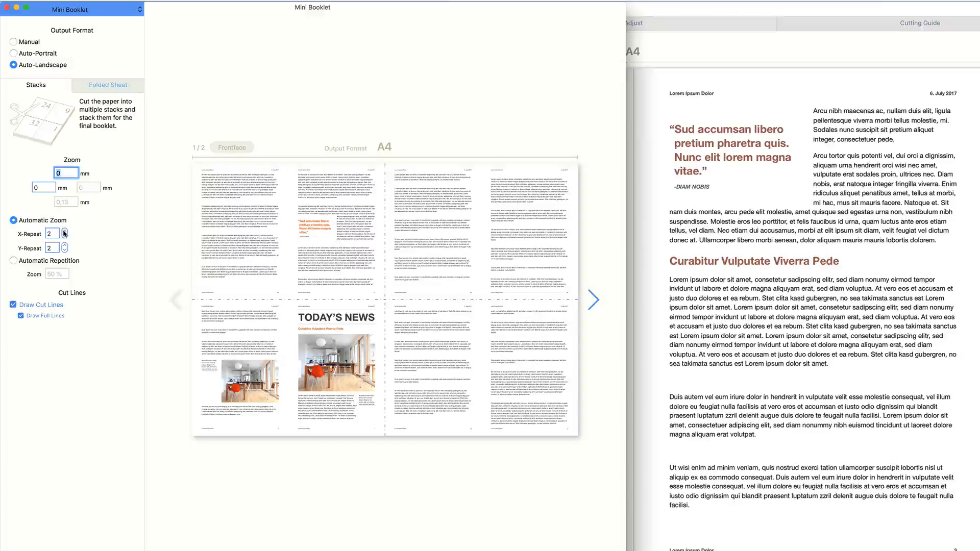
left_click(65, 231)
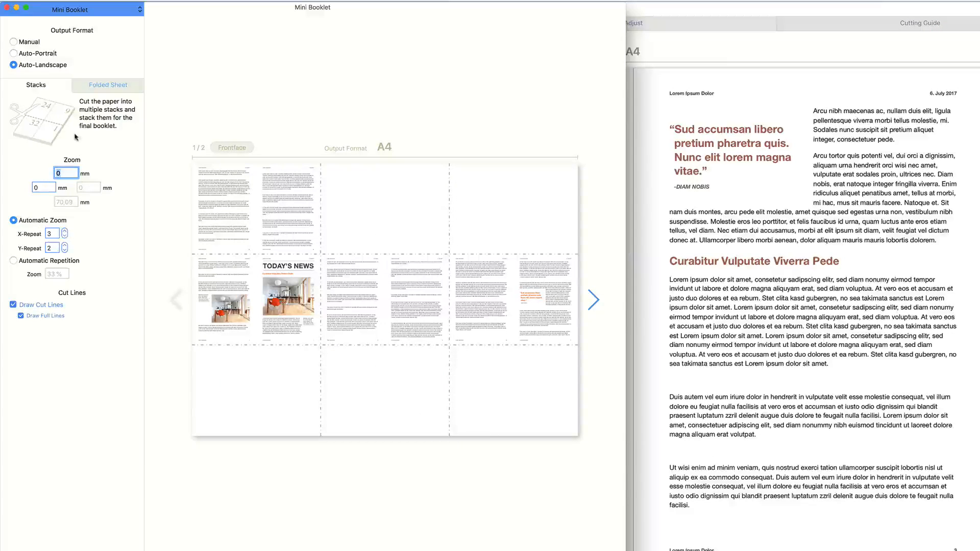
left_click(13, 53)
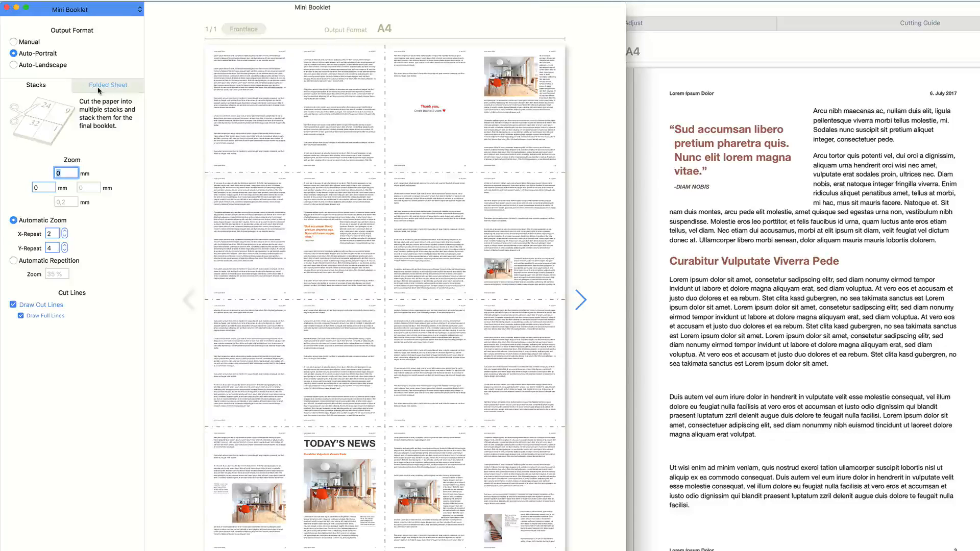
- Review the Folded Sheet gutter and first fold direction, then close the Mini Booklet editor
left_click(108, 85)
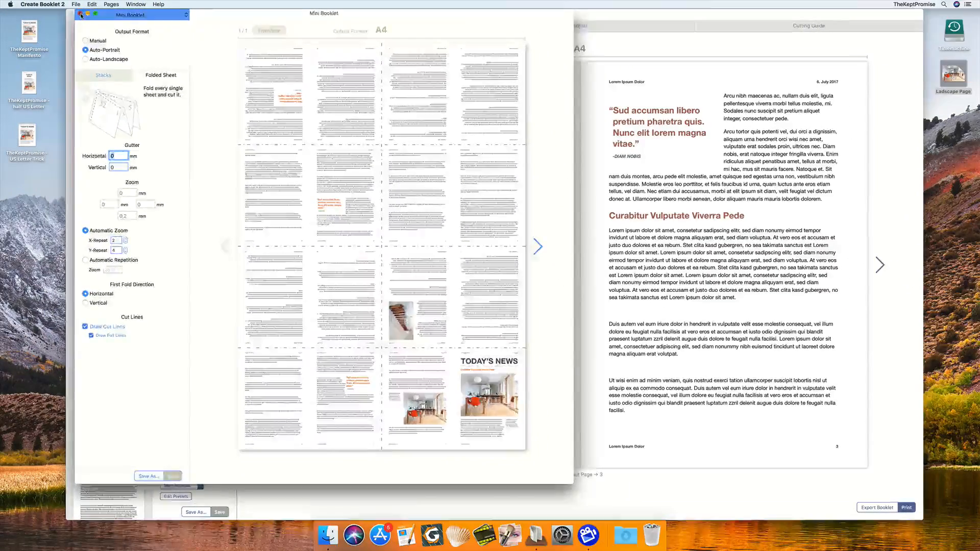
left_click(215, 25)
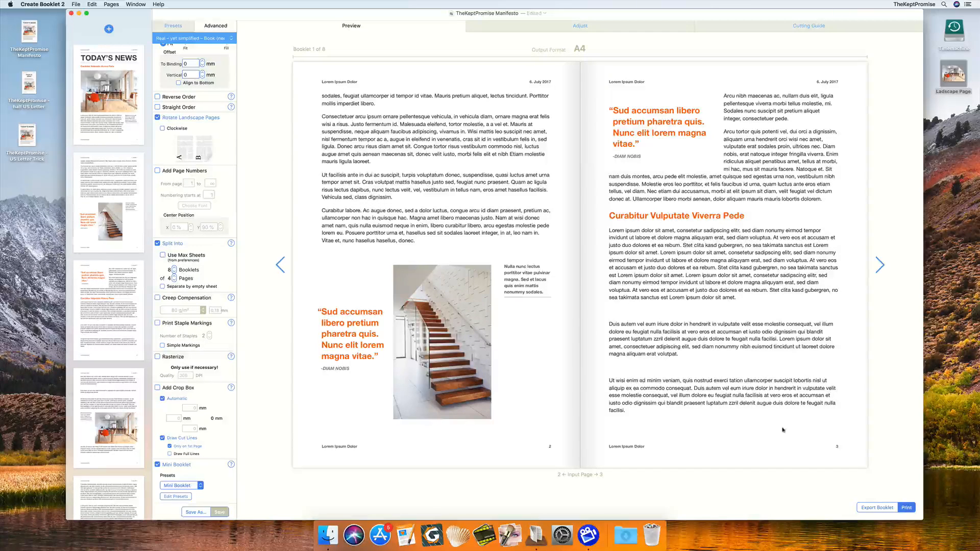
- Go to the front page and view sheet 1 adjustments with a 0.06 mm binding offset
left_click(280, 265)
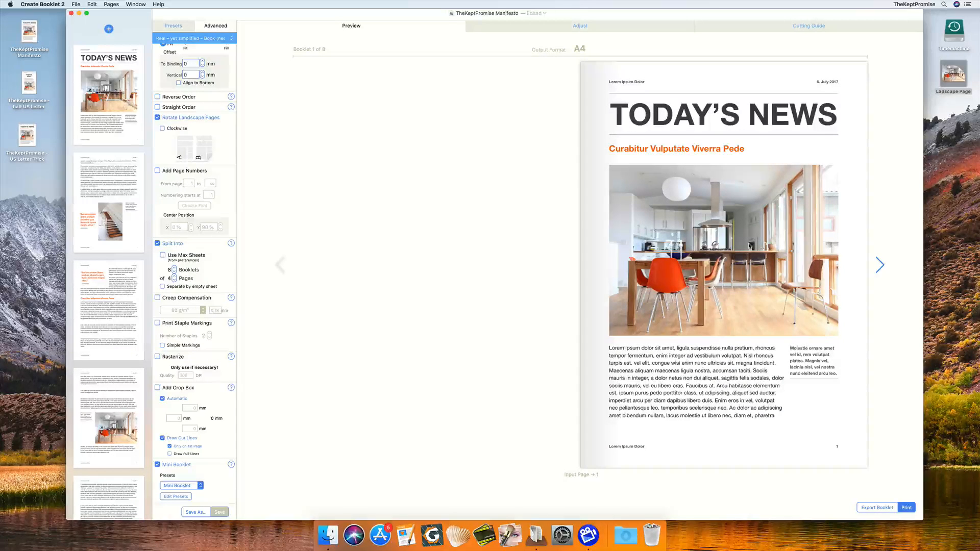
left_click(579, 25)
type(",06")
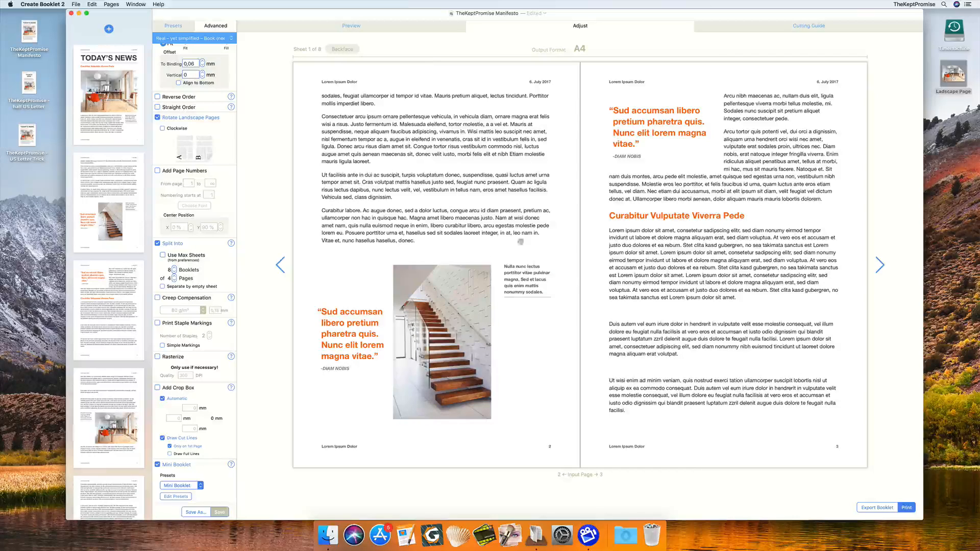
- Show the cutting guide and apply the Micro Booklet preset, quartering the sheet with cut lines
left_click(808, 25)
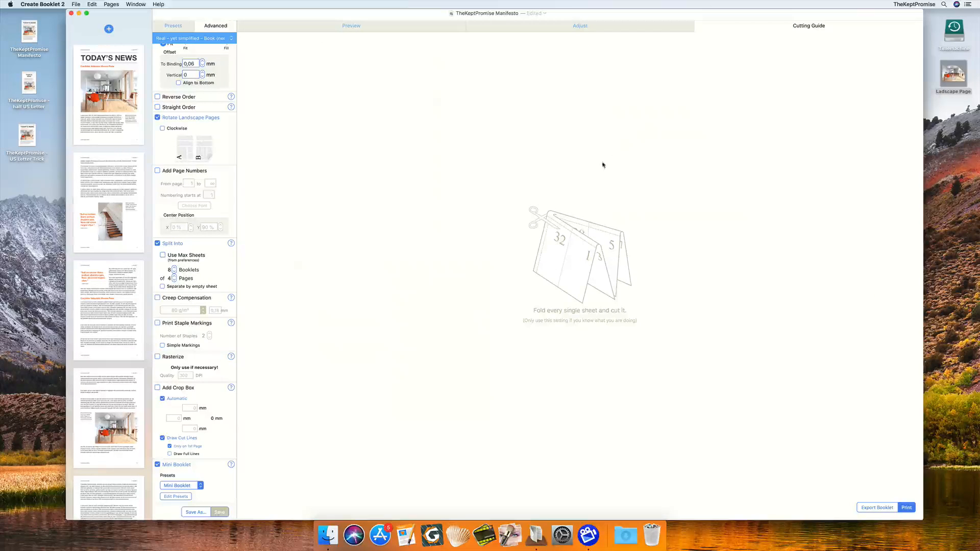
mouse_move(627, 257)
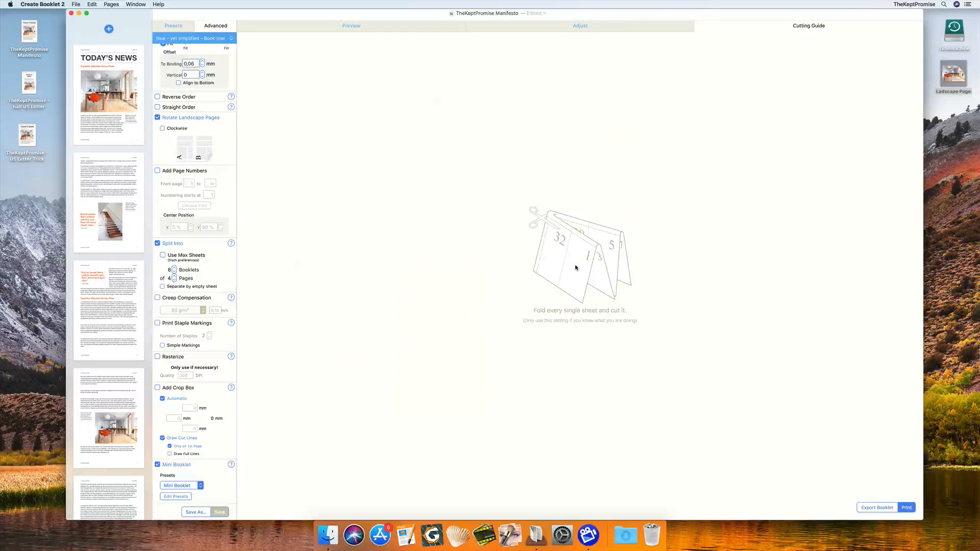
mouse_move(408, 214)
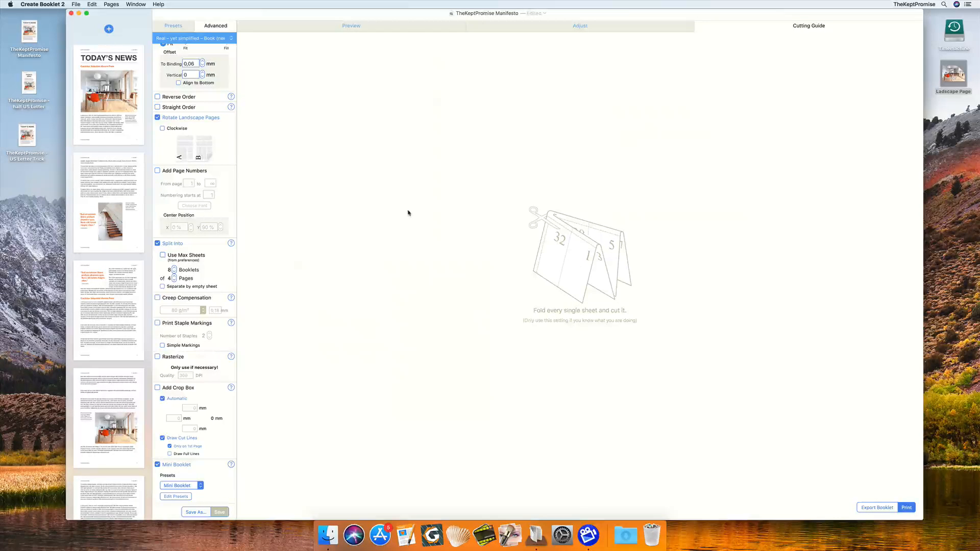
left_click(181, 486)
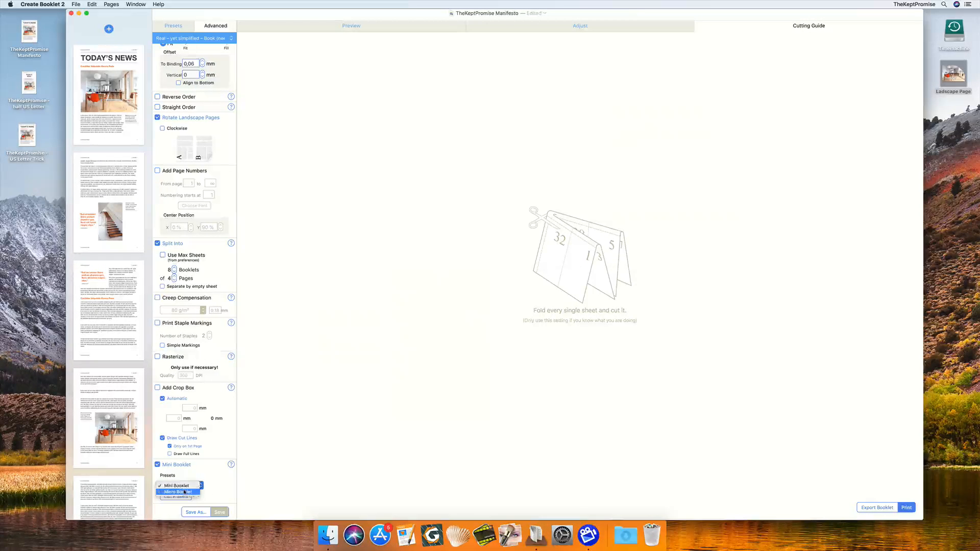
left_click(177, 492)
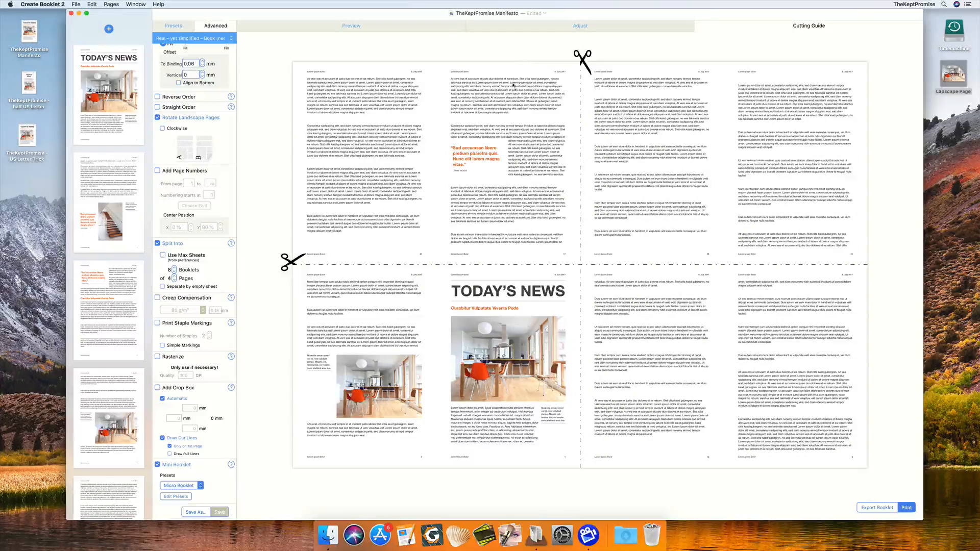